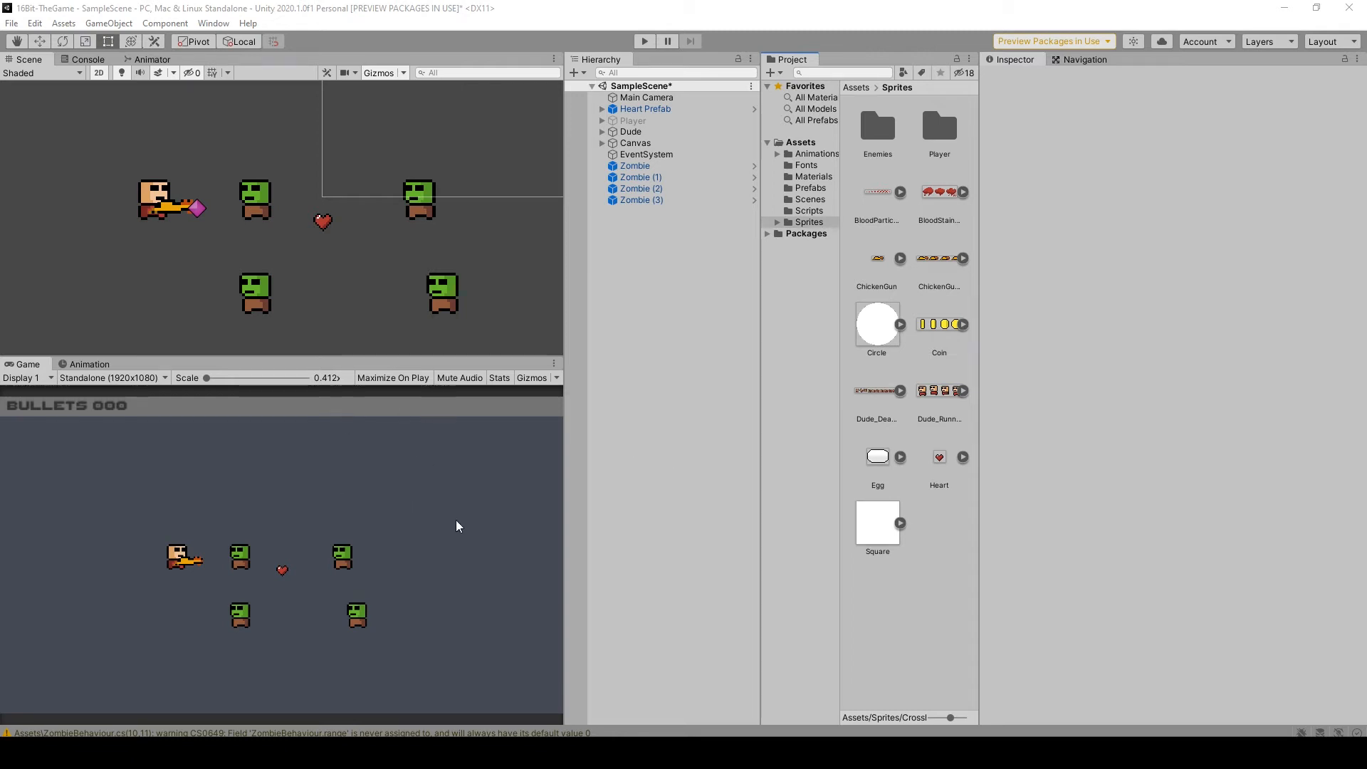
pyautogui.moveTo(487, 492)
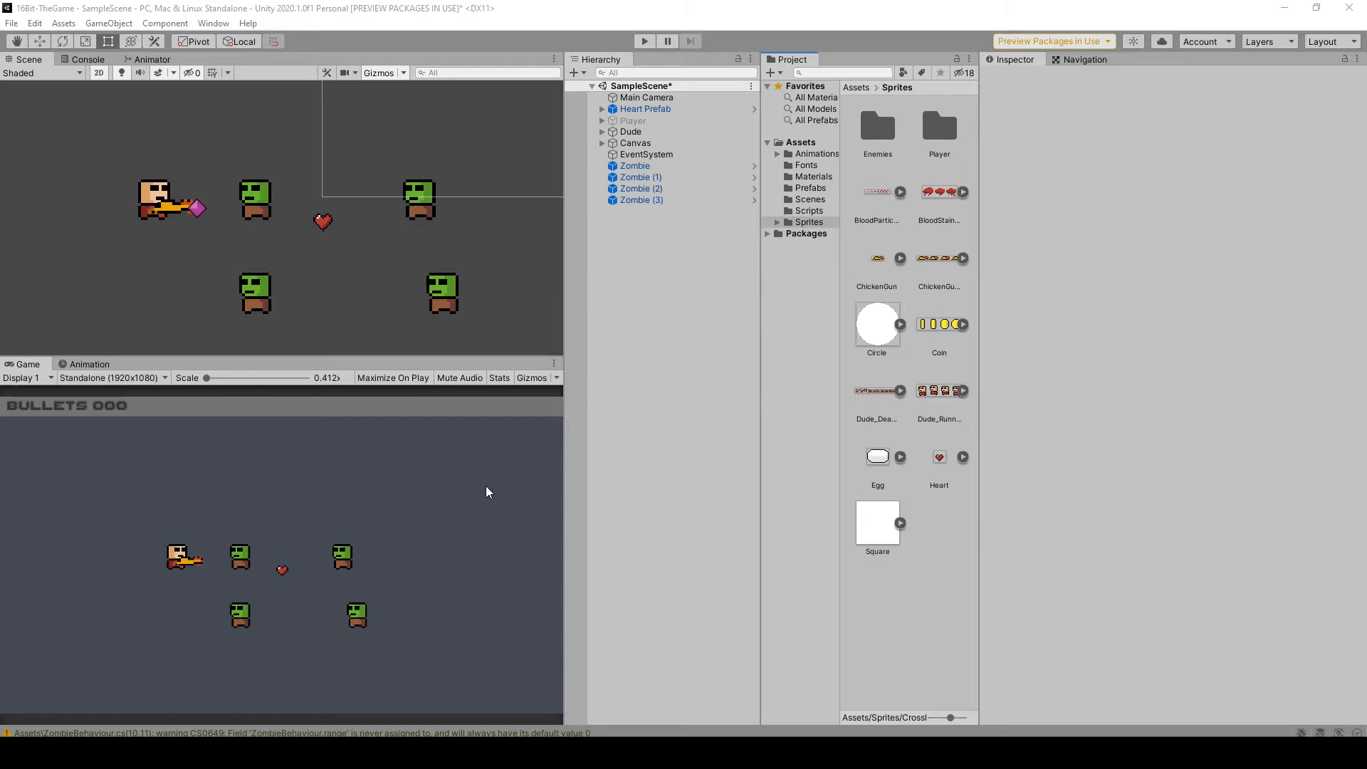
pyautogui.moveTo(444, 429)
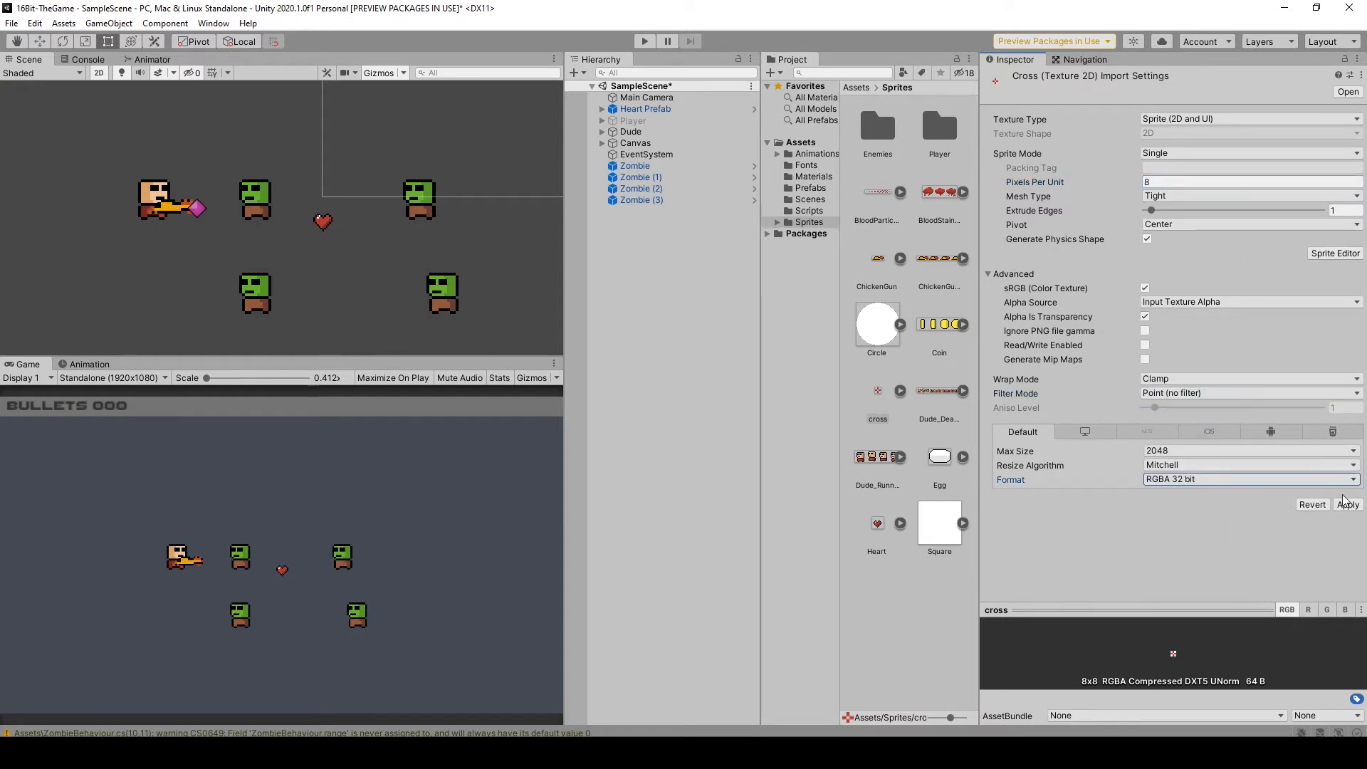
# Apply the cross sprite's import settings of 8 Pixels Per Unit and Point filter.
pyautogui.click(1347, 504)
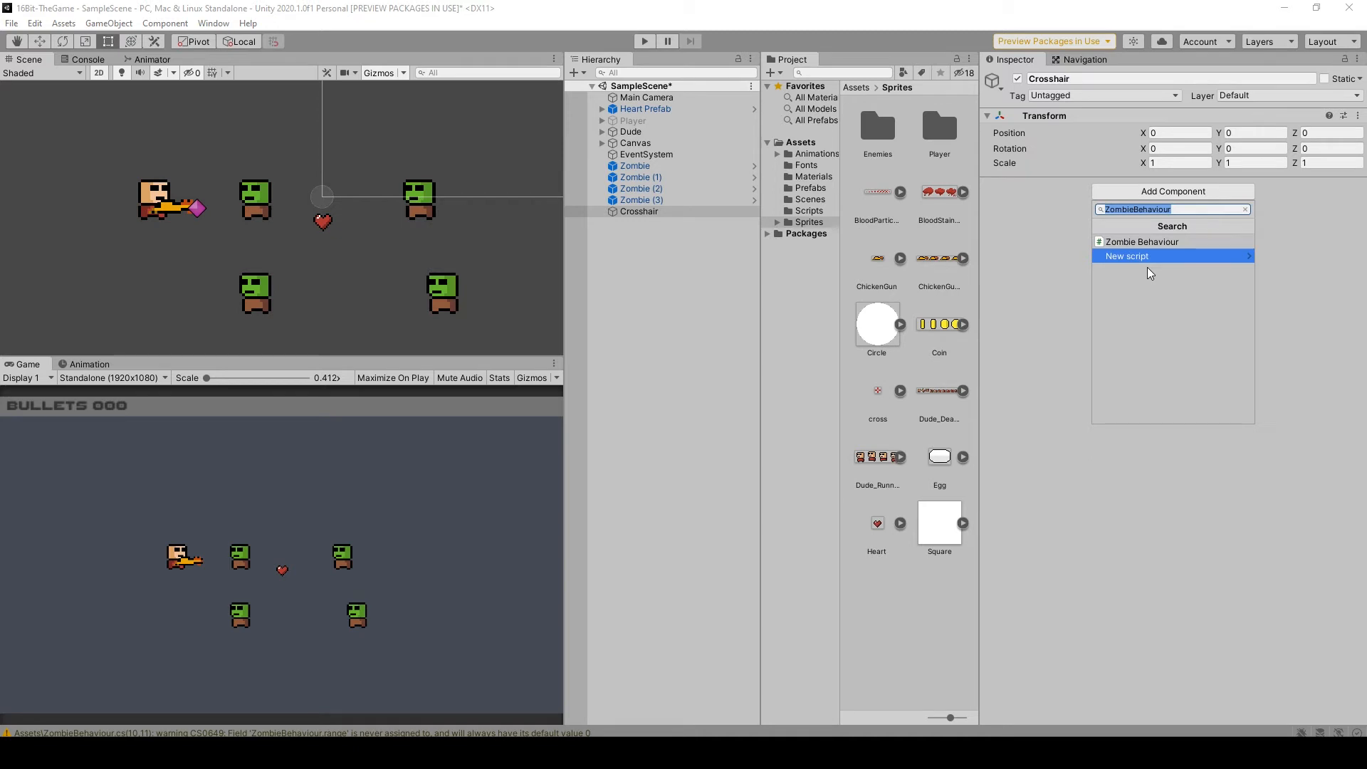
# Create a new script named CrosshairCursor through Add Component on Crosshair.
pyautogui.write('CrosshairCursor')
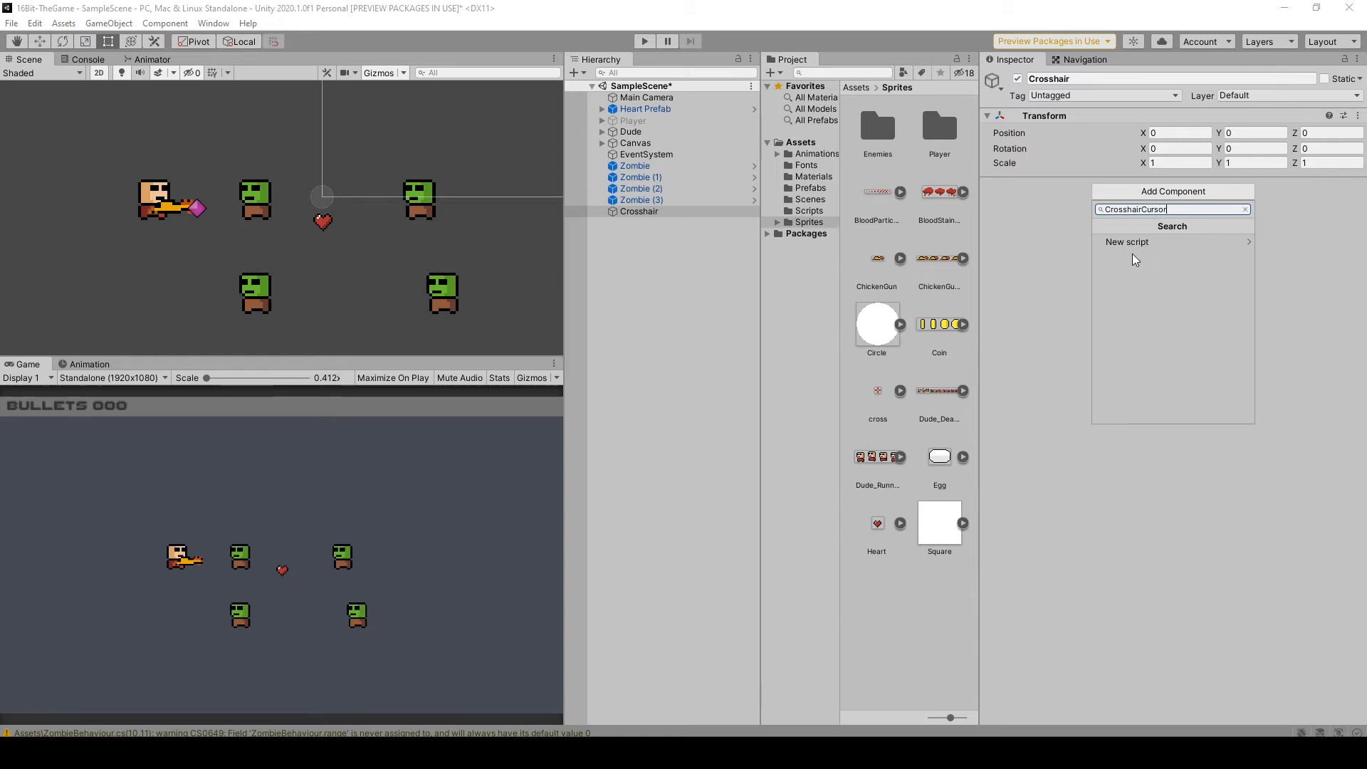
pyautogui.click(1127, 241)
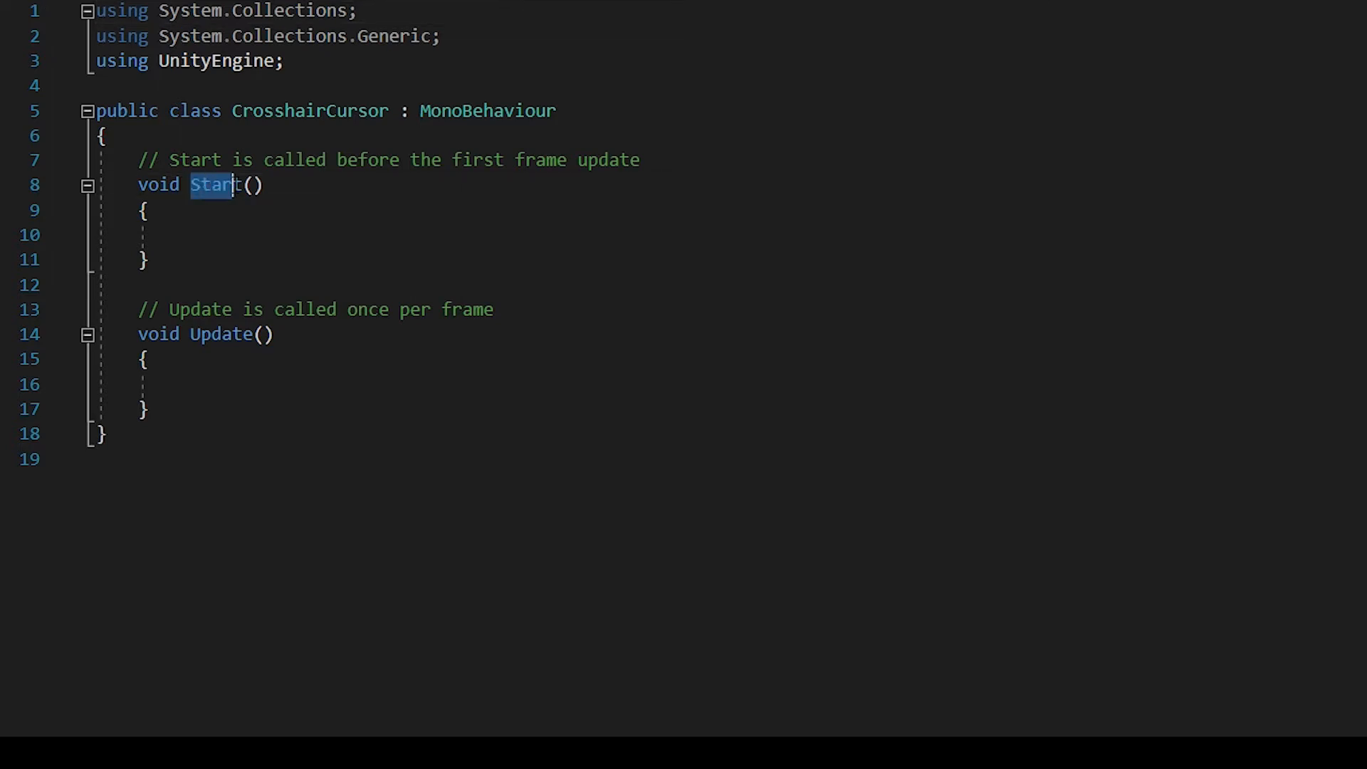
# Rename Start to Awake and put Cursor.visible = false; inside it.
pyautogui.write('Awake')
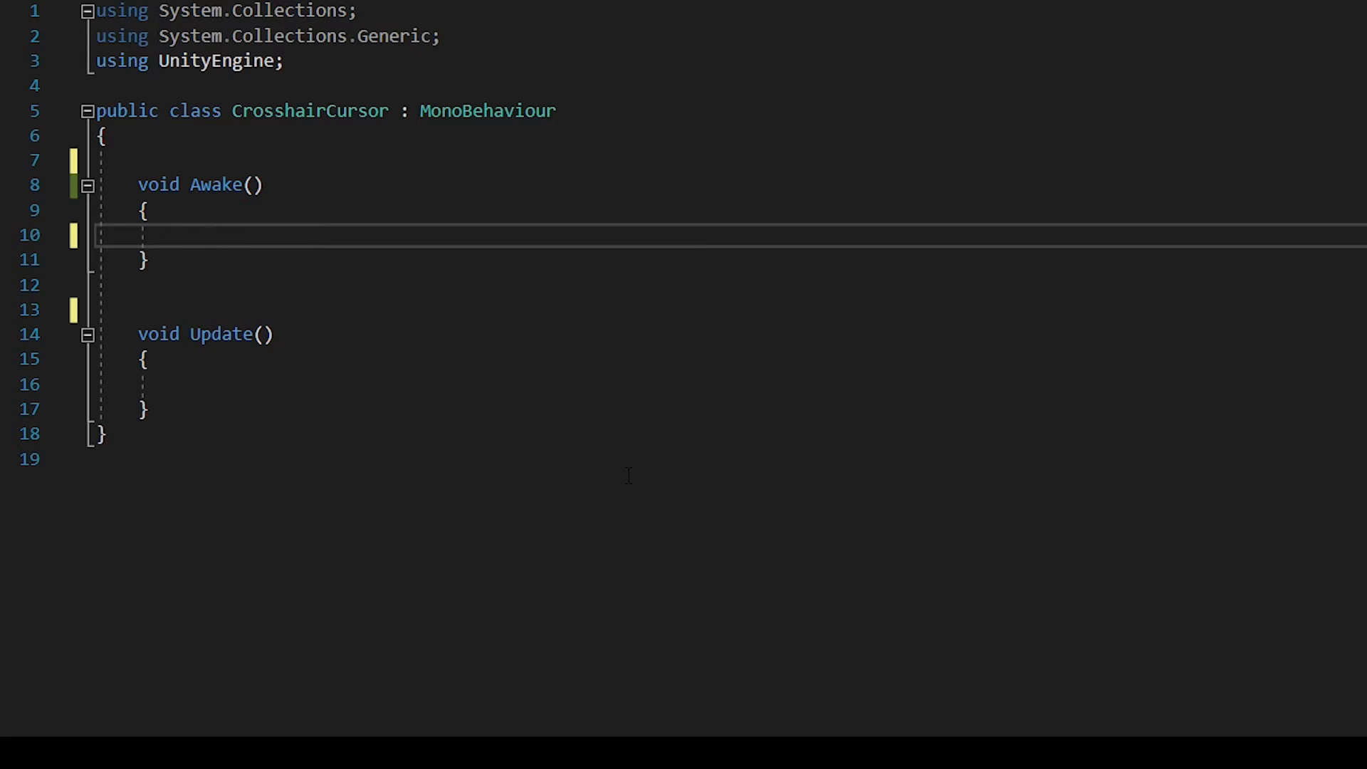
pyautogui.write('Cursor')
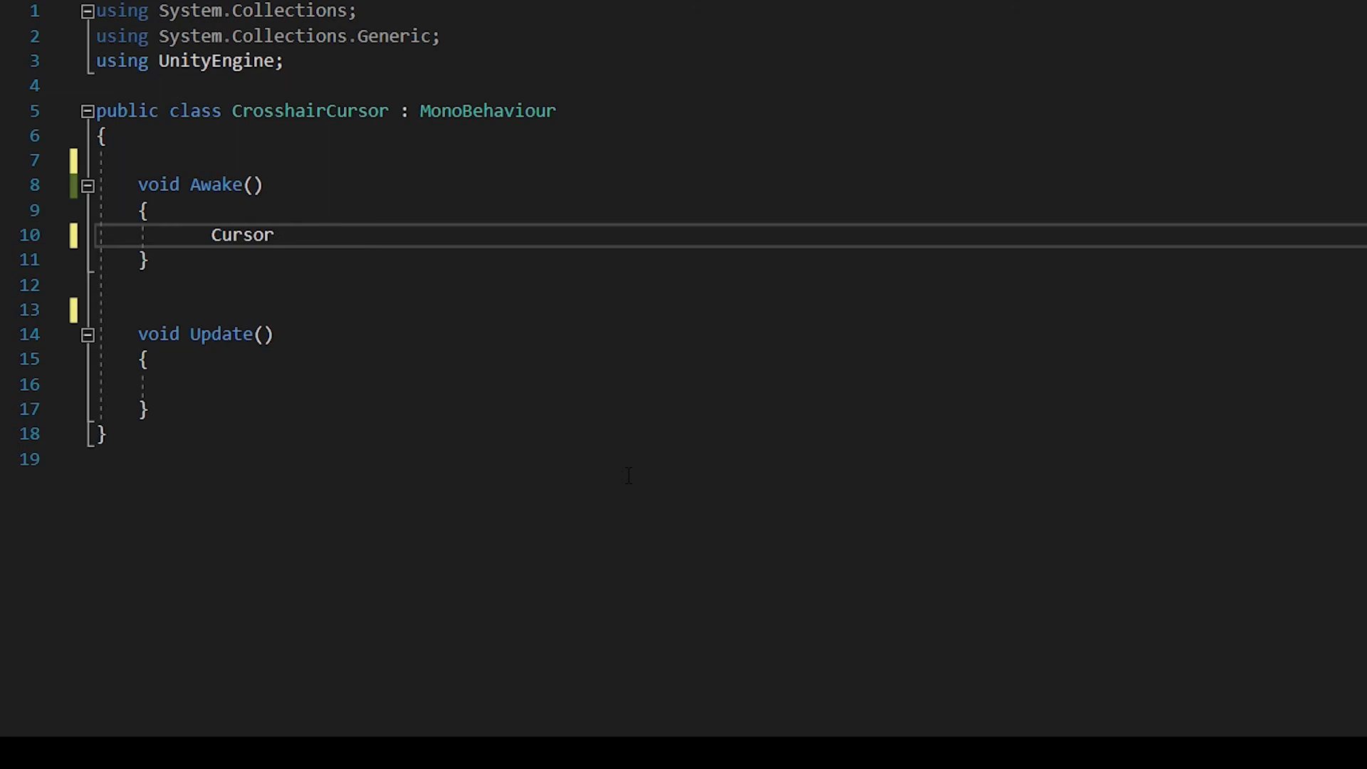
pyautogui.write('.visible')
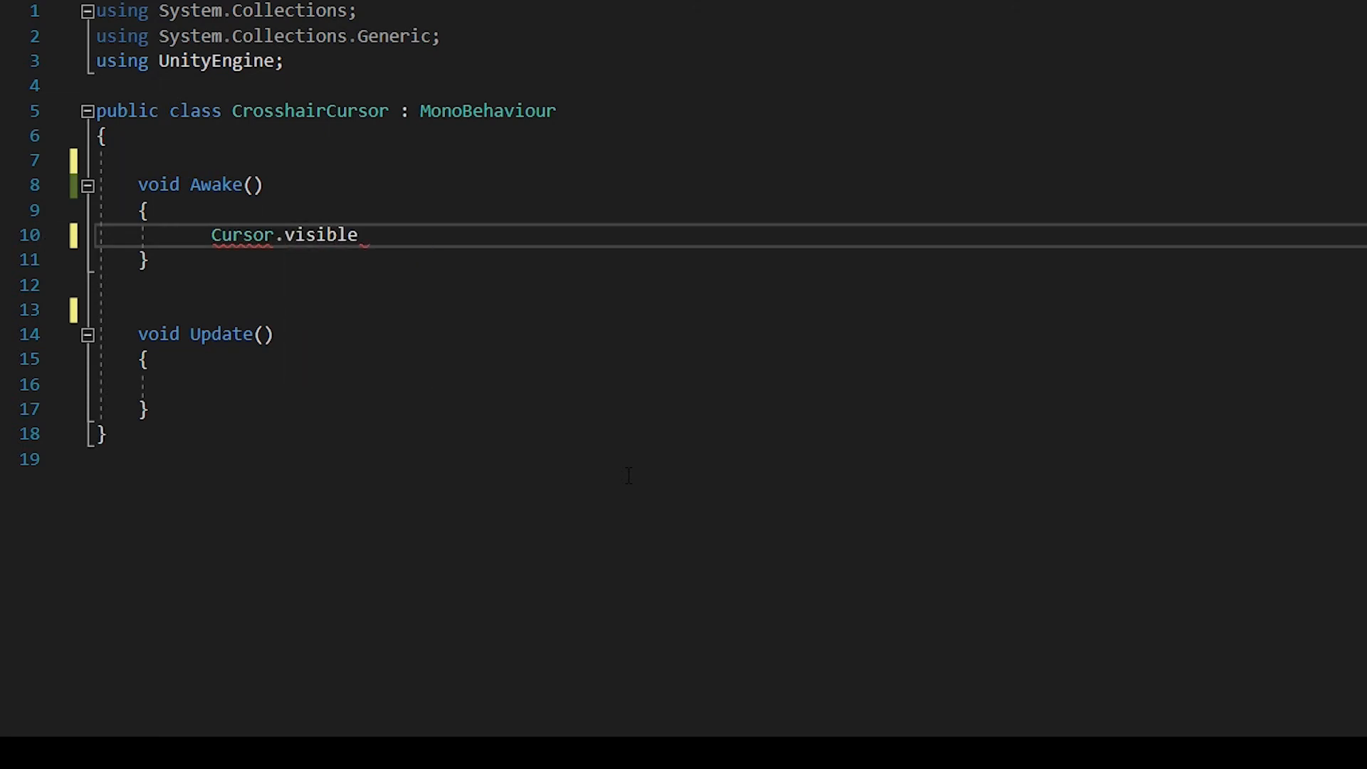
pyautogui.write('= false;')
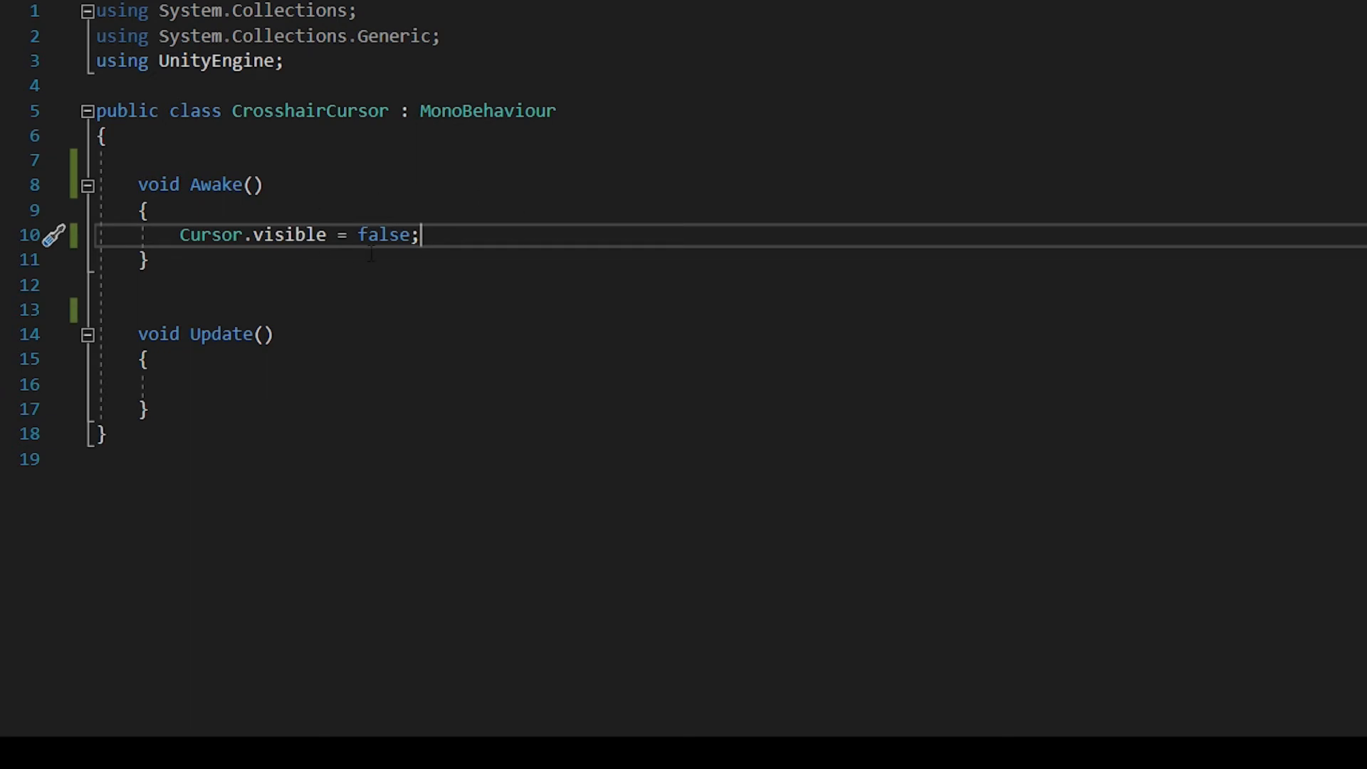
pyautogui.doubleClick(286, 234)
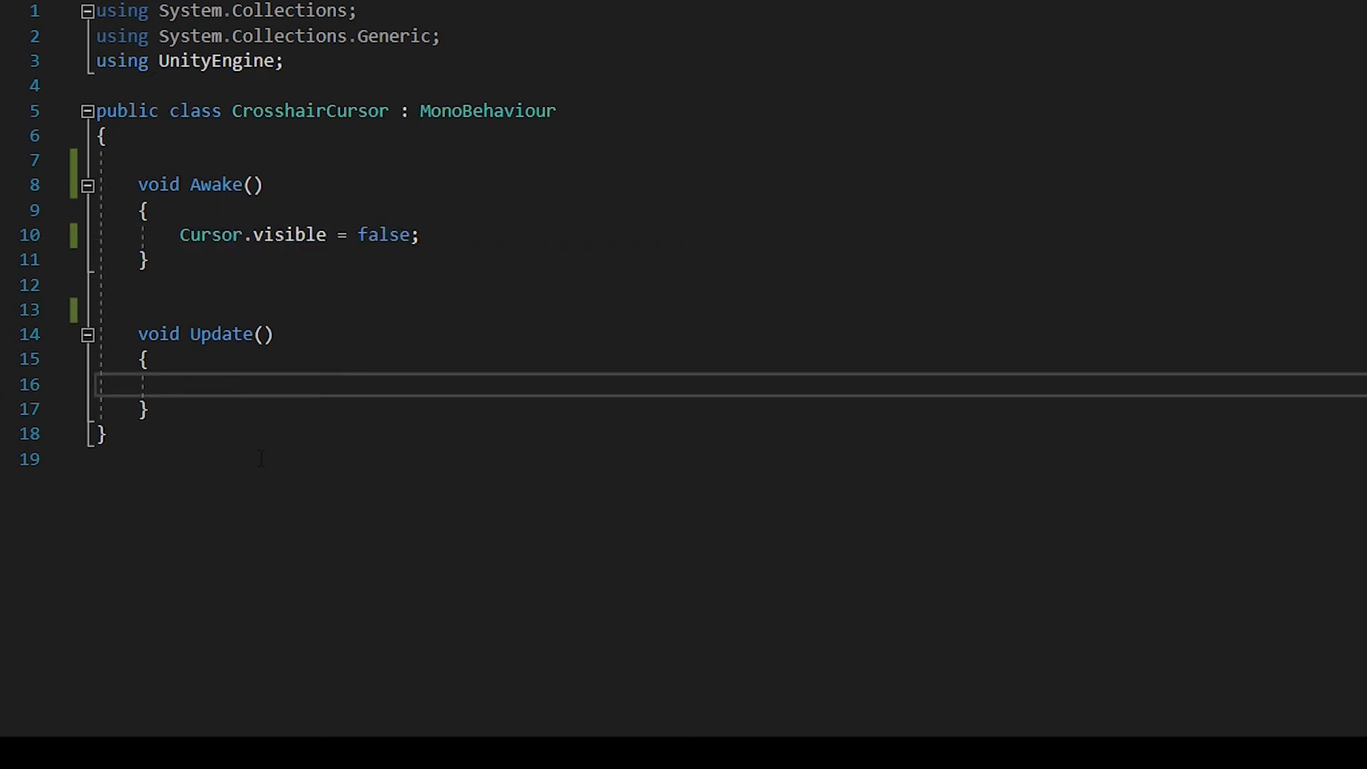
# Write Vector2 mouseCursorPos = Camera.main.ScreenToWorldPoint(Input.mousePosition); in Update.
pyautogui.write('Vector2')
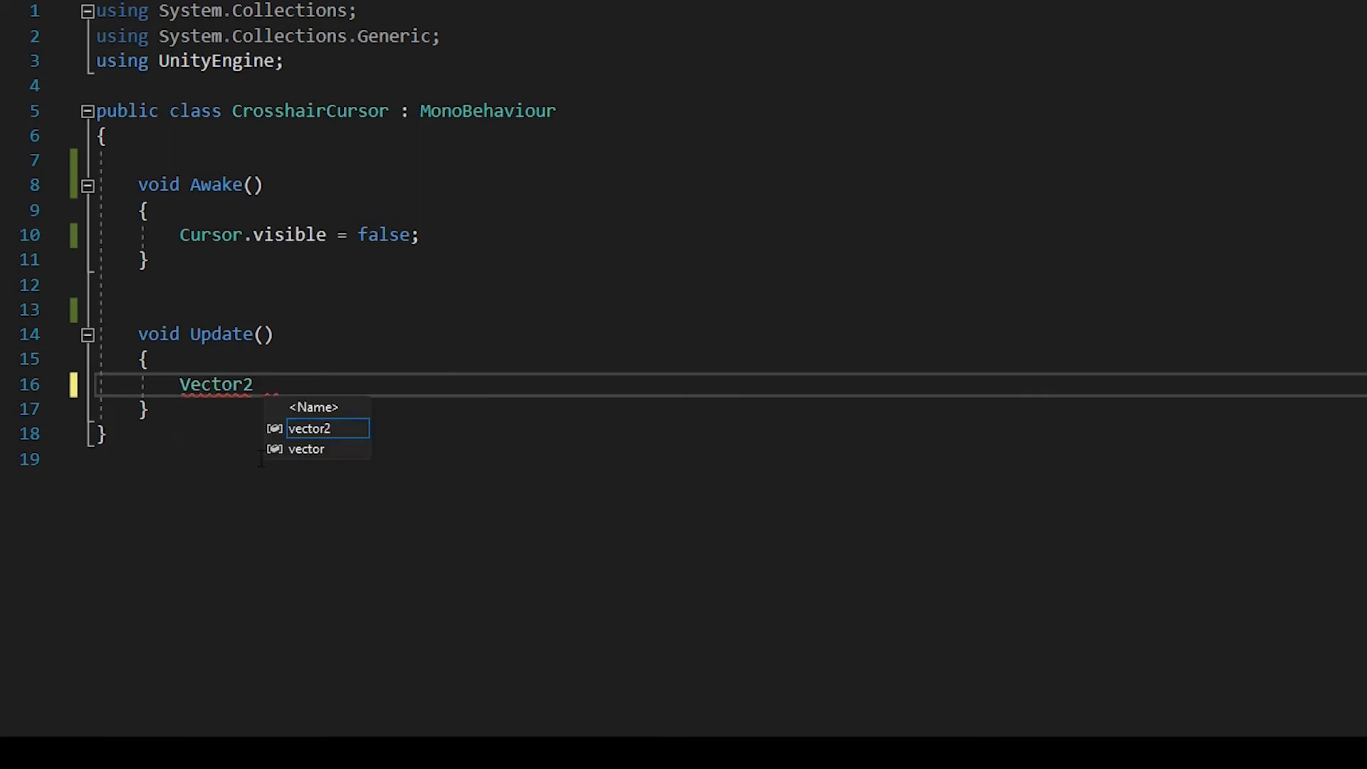
pyautogui.write('mouseCurso')
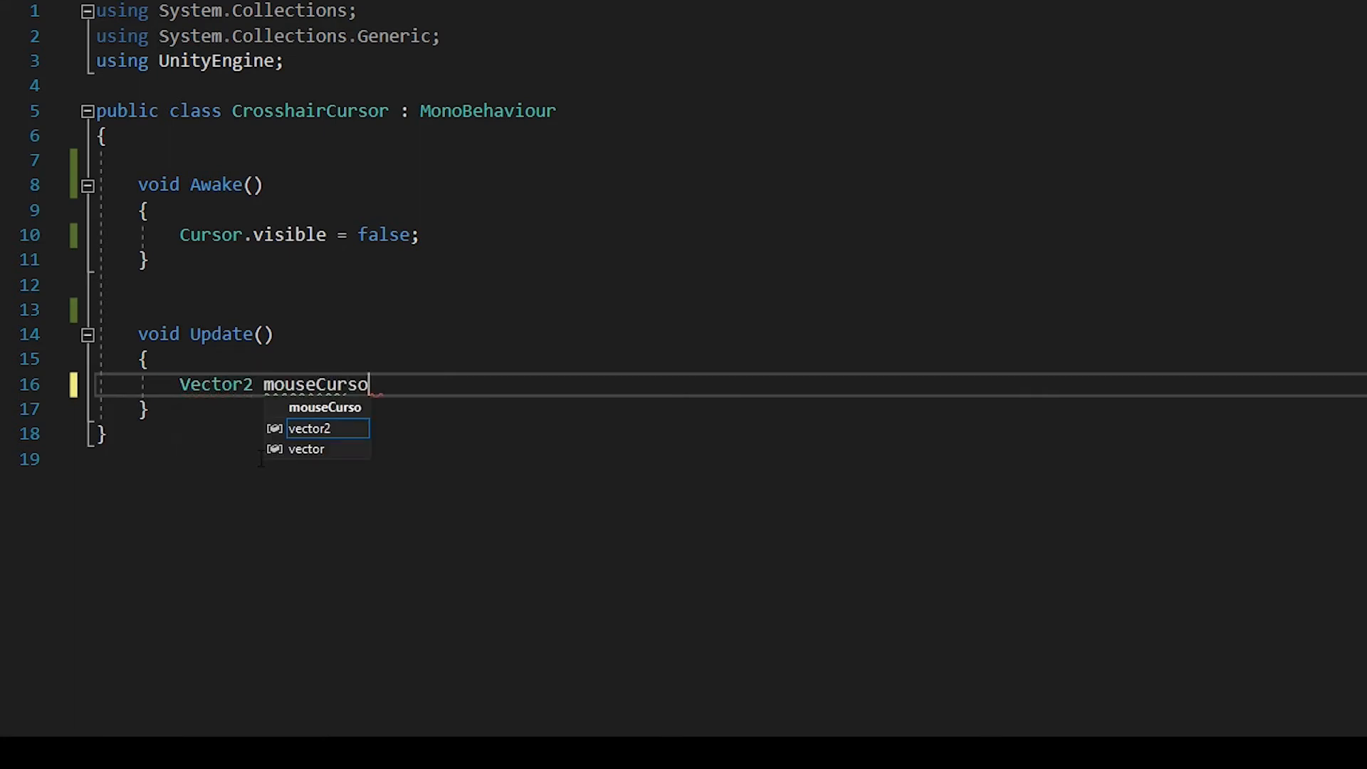
pyautogui.write('rPos')
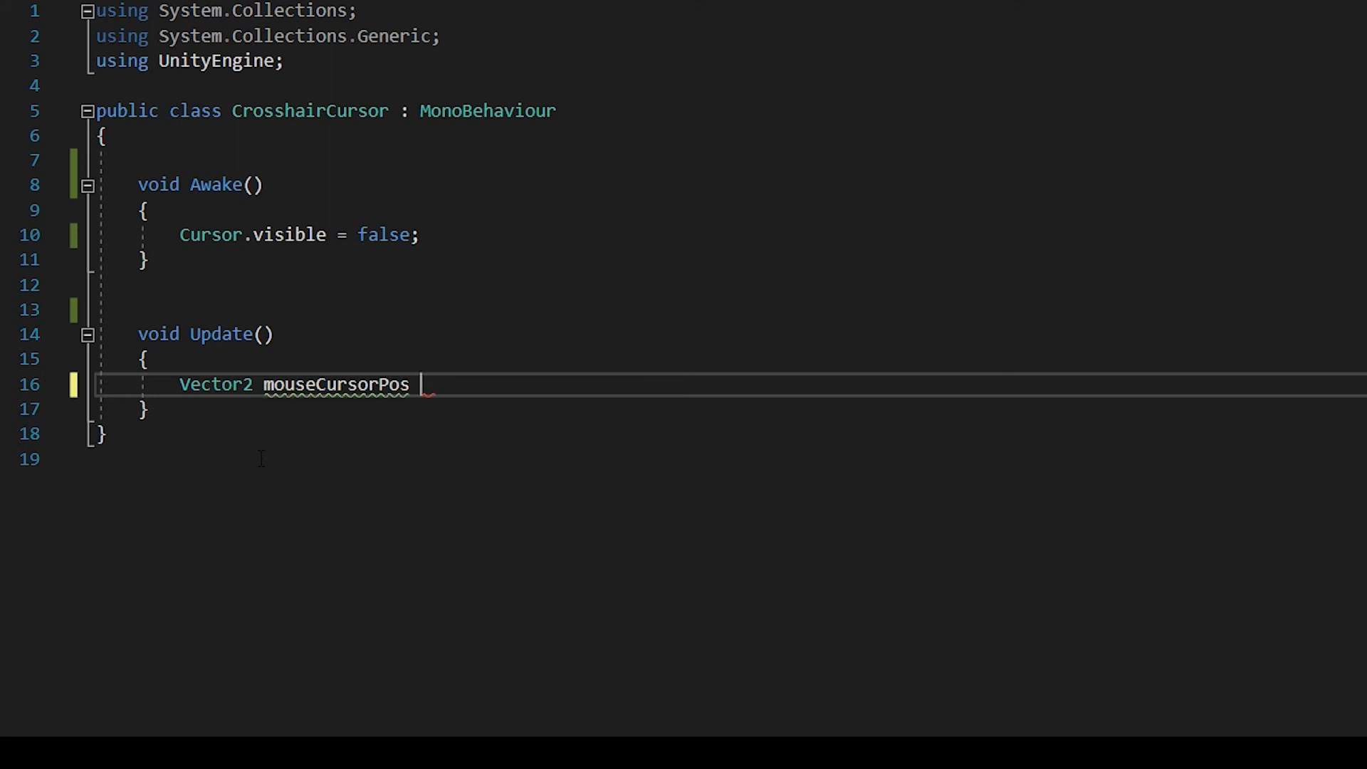
pyautogui.write('=')
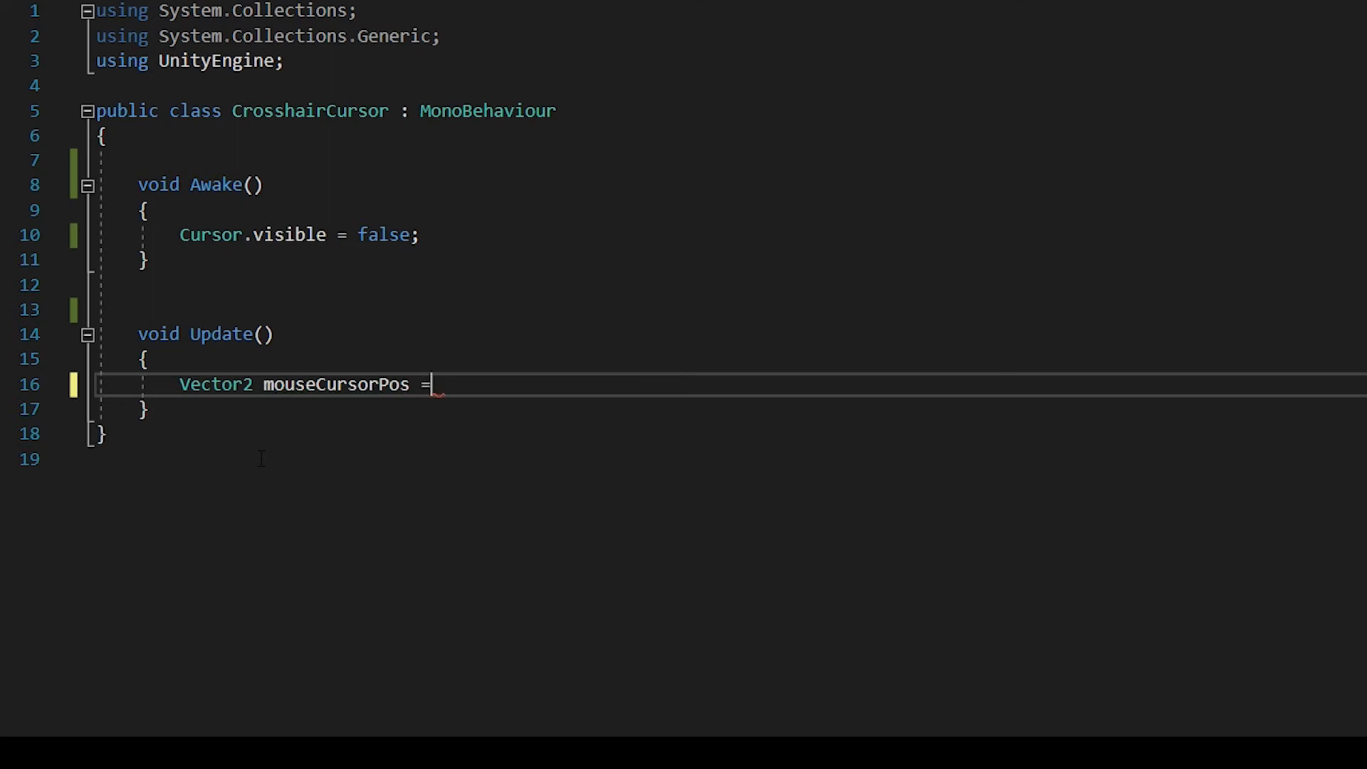
pyautogui.write('Camera.')
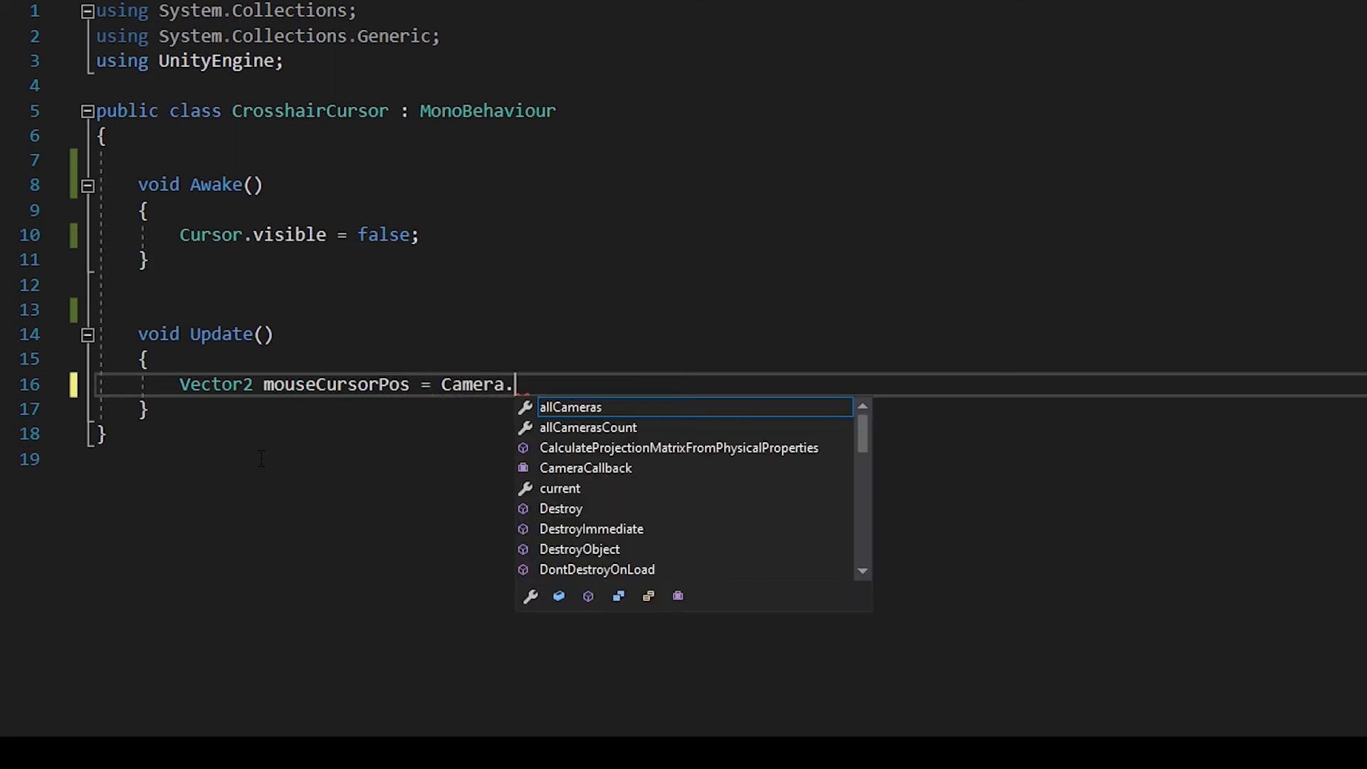
pyautogui.write('main.')
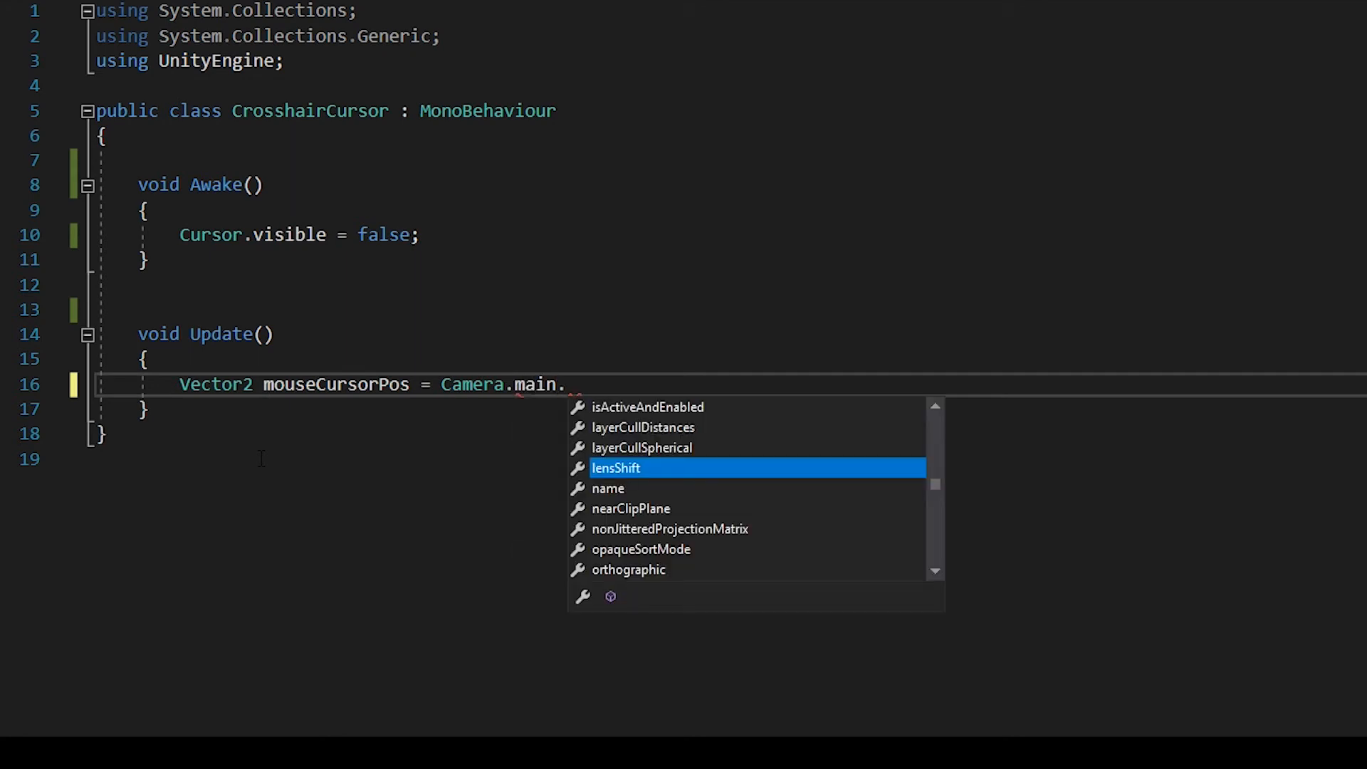
pyautogui.write('ScreenToWorldPoint')
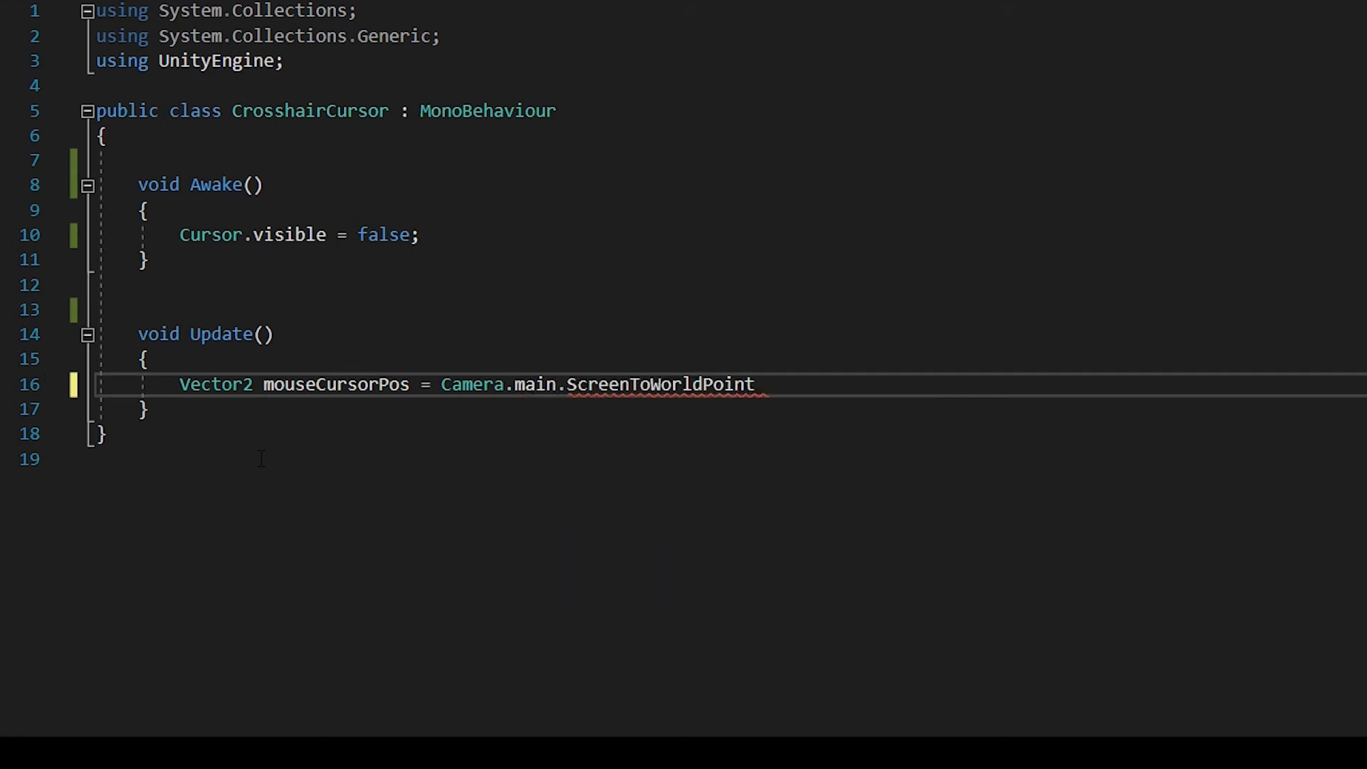
pyautogui.write('(Input')
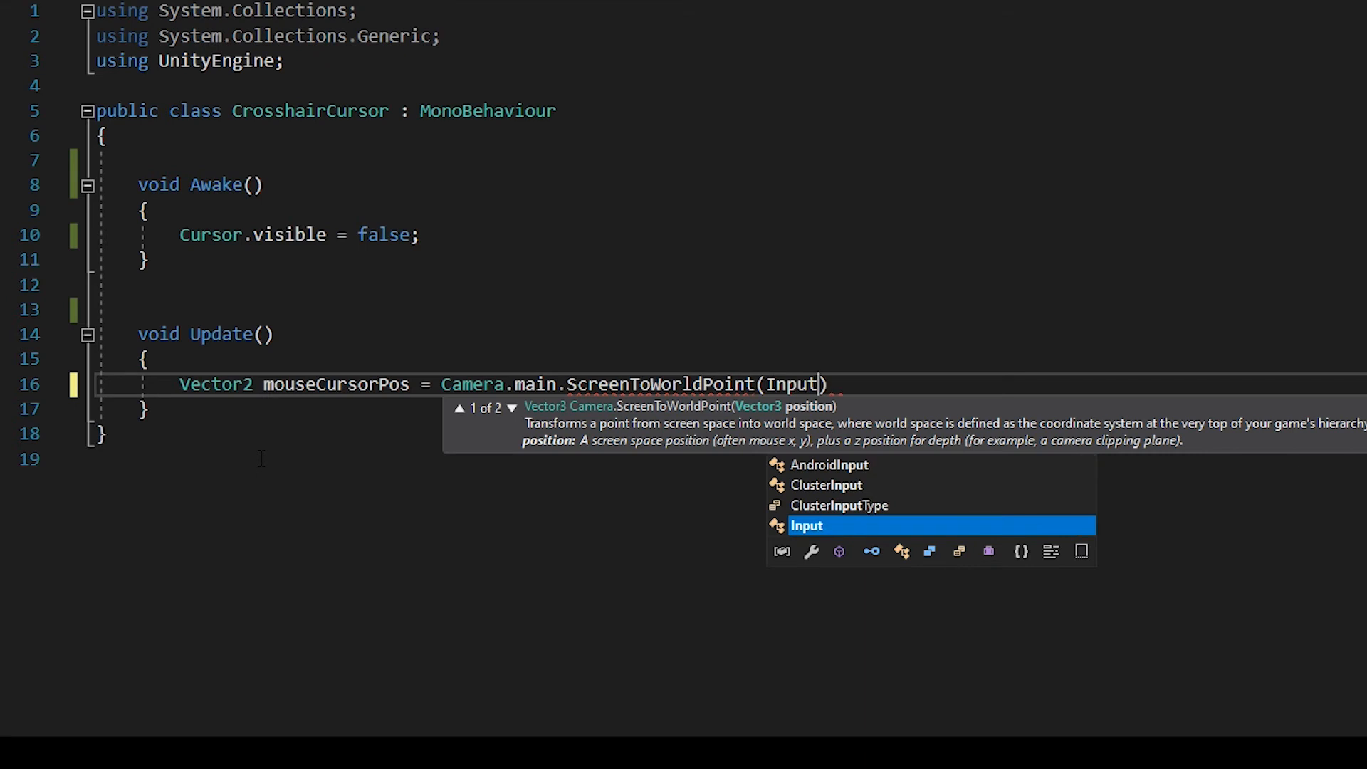
pyautogui.write('.')
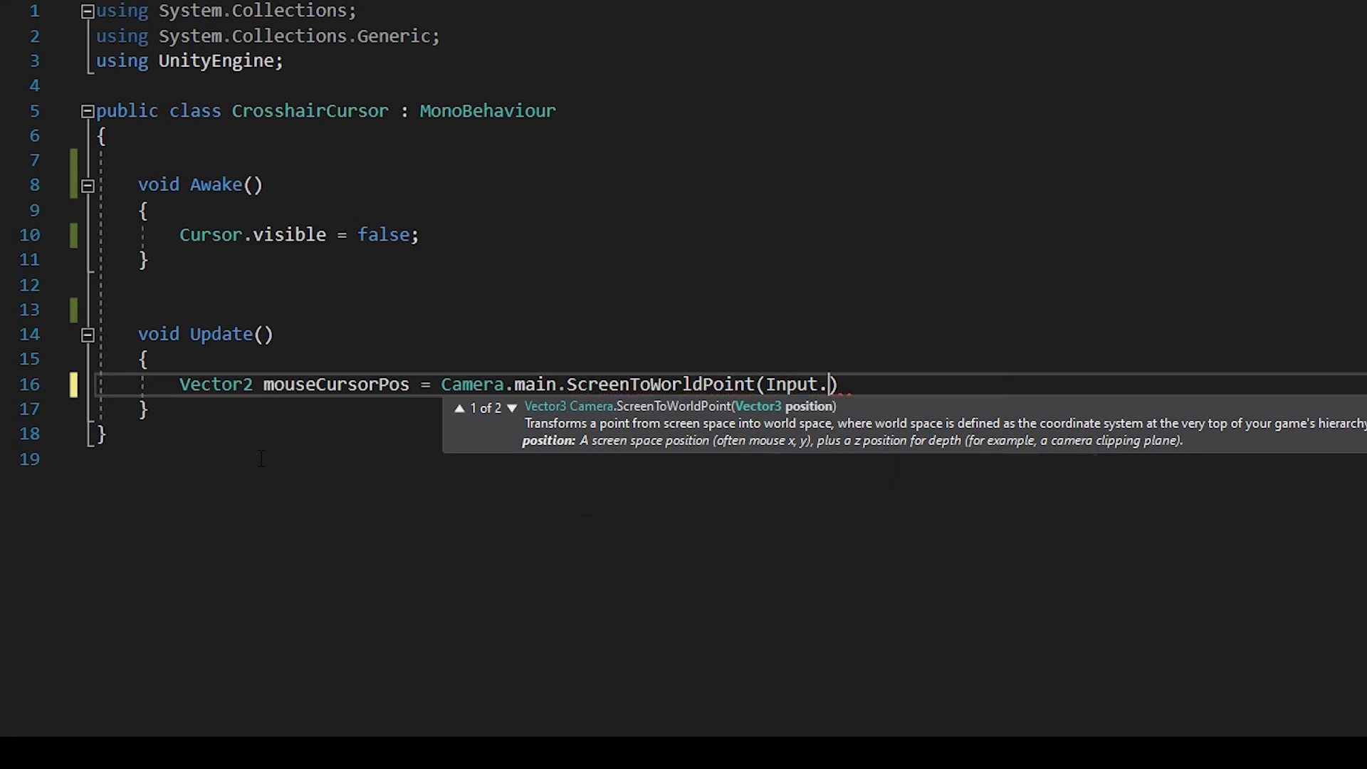
pyautogui.write('mousePosition)')
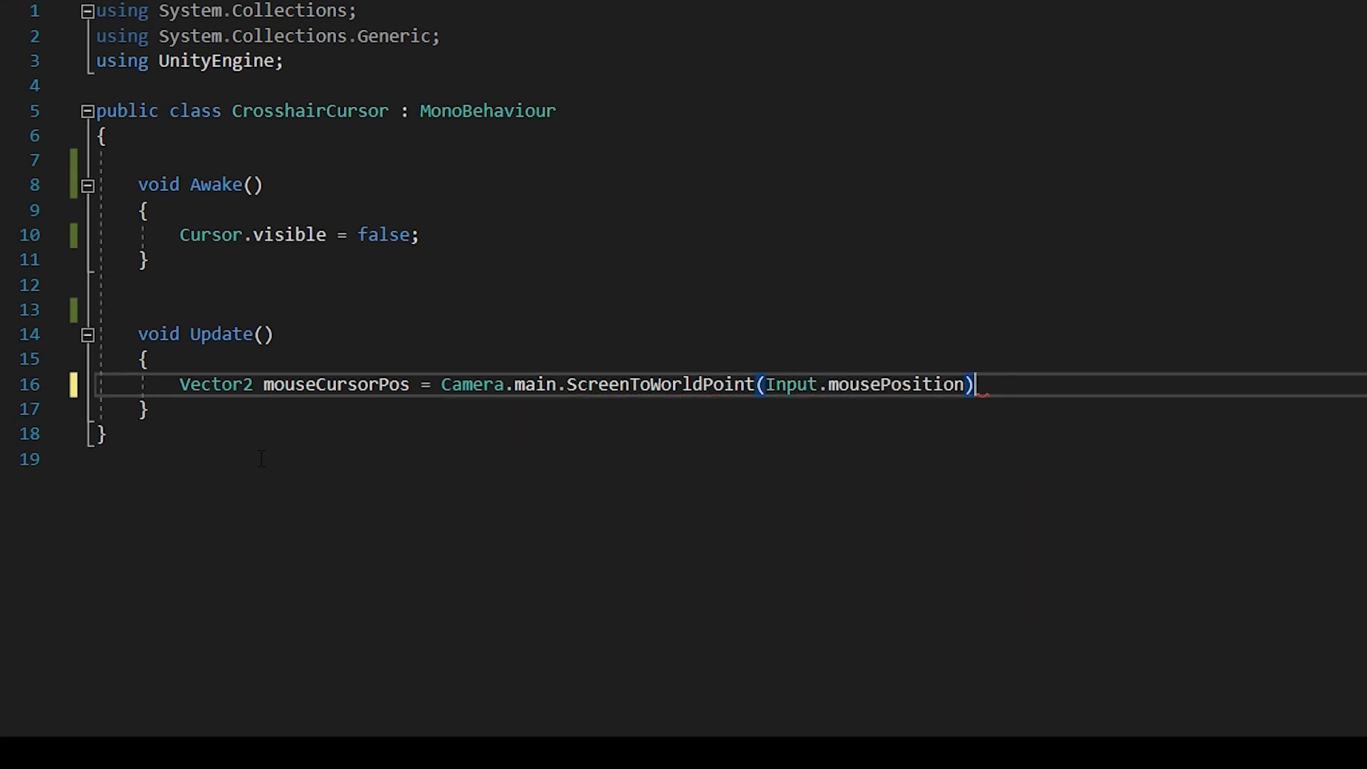
pyautogui.write(';')
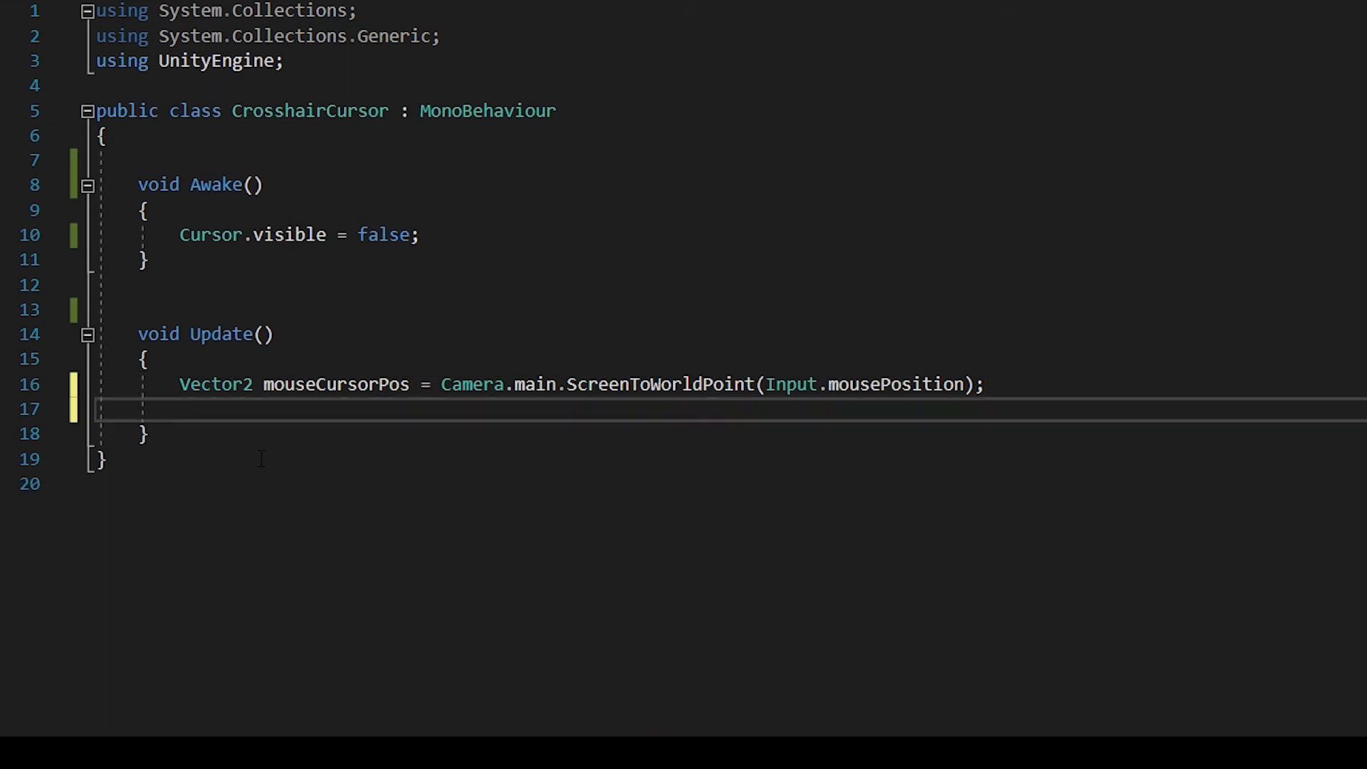
pyautogui.write('transform.pos')
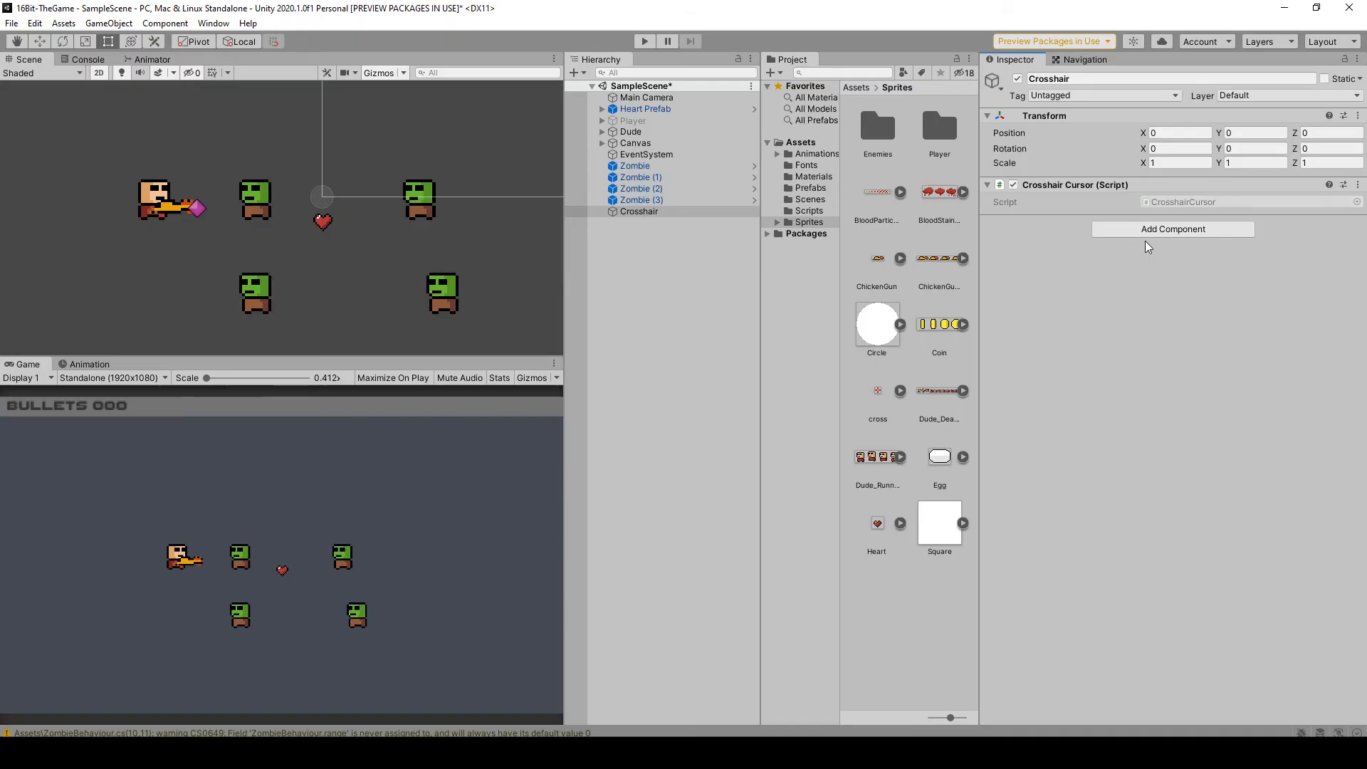
# Add a Sprite Renderer to Crosshair and assign the cross sprite.
pyautogui.click(1172, 228)
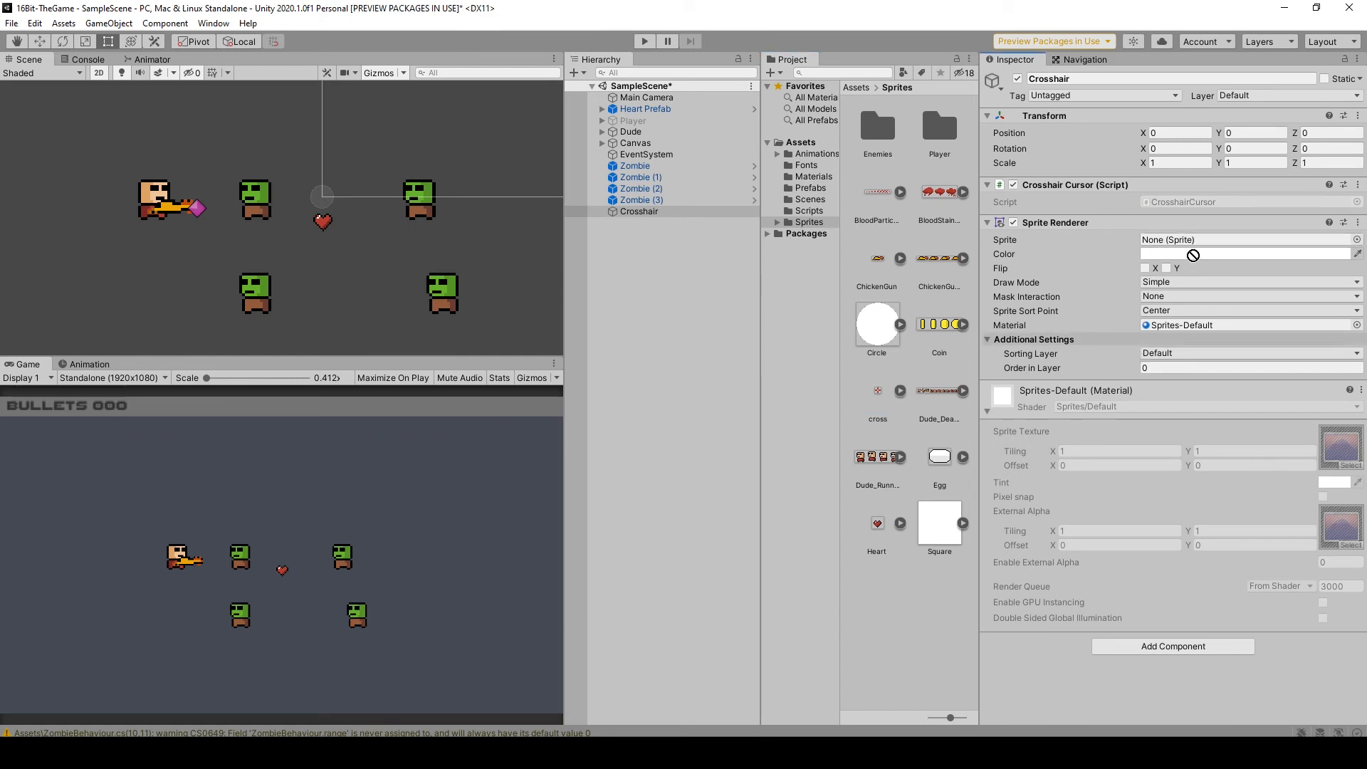
pyautogui.click(876, 390)
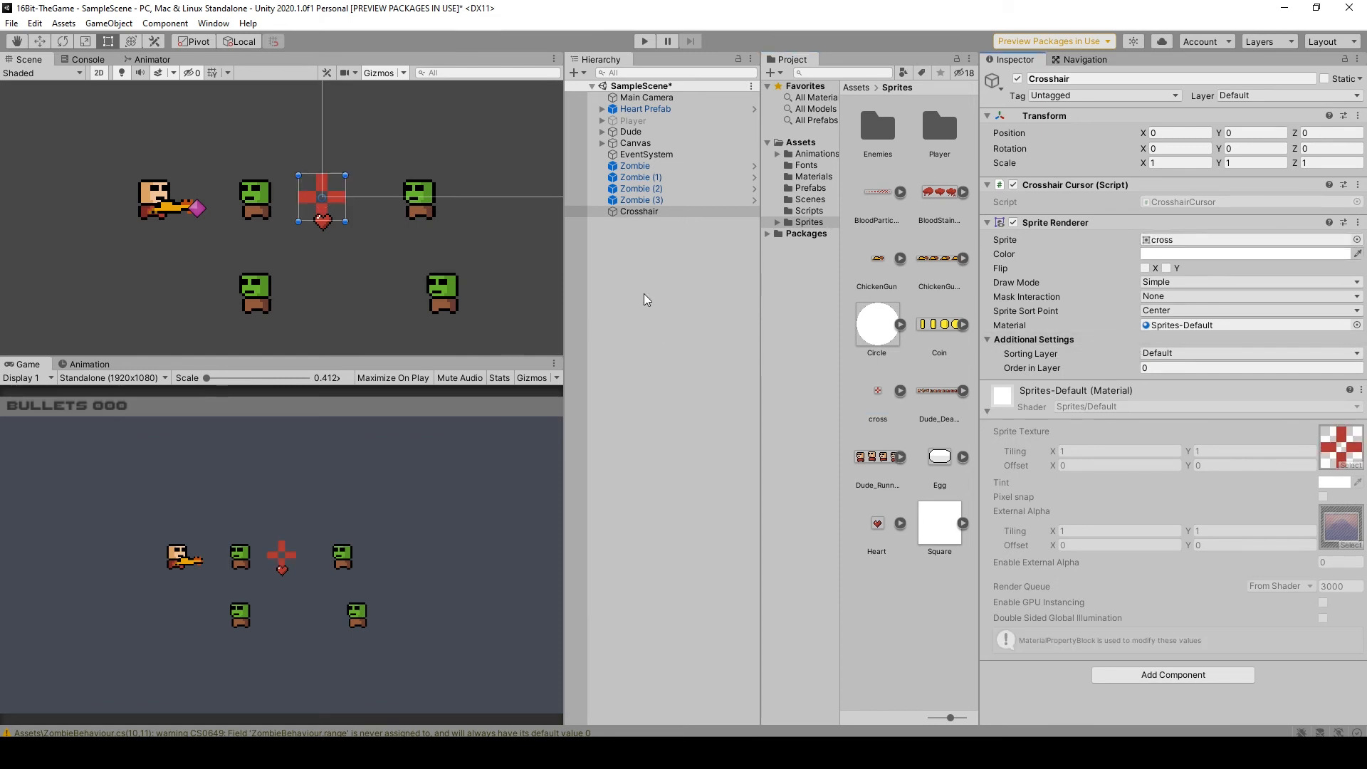
pyautogui.moveTo(393, 377)
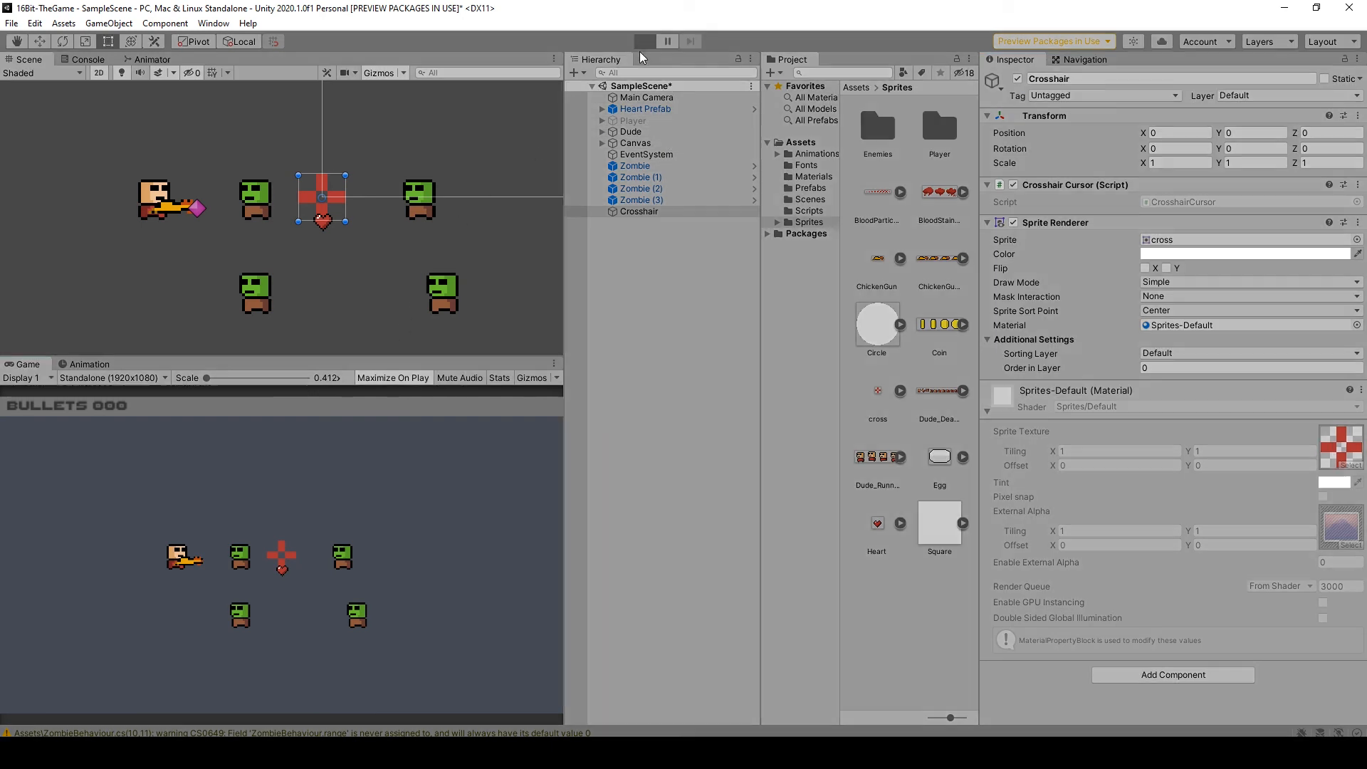
# Run the game to test the crosshair, then stop play mode.
pyautogui.click(667, 42)
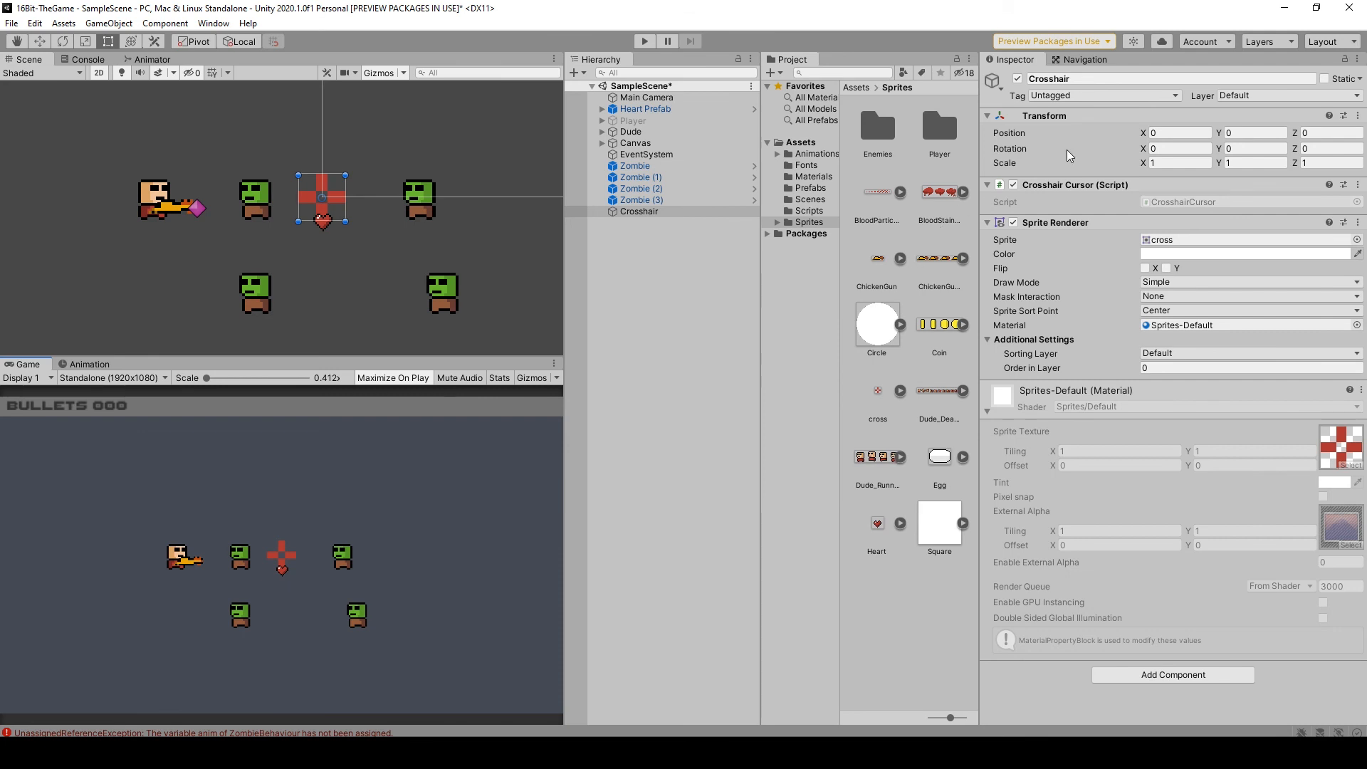
pyautogui.click(1177, 163)
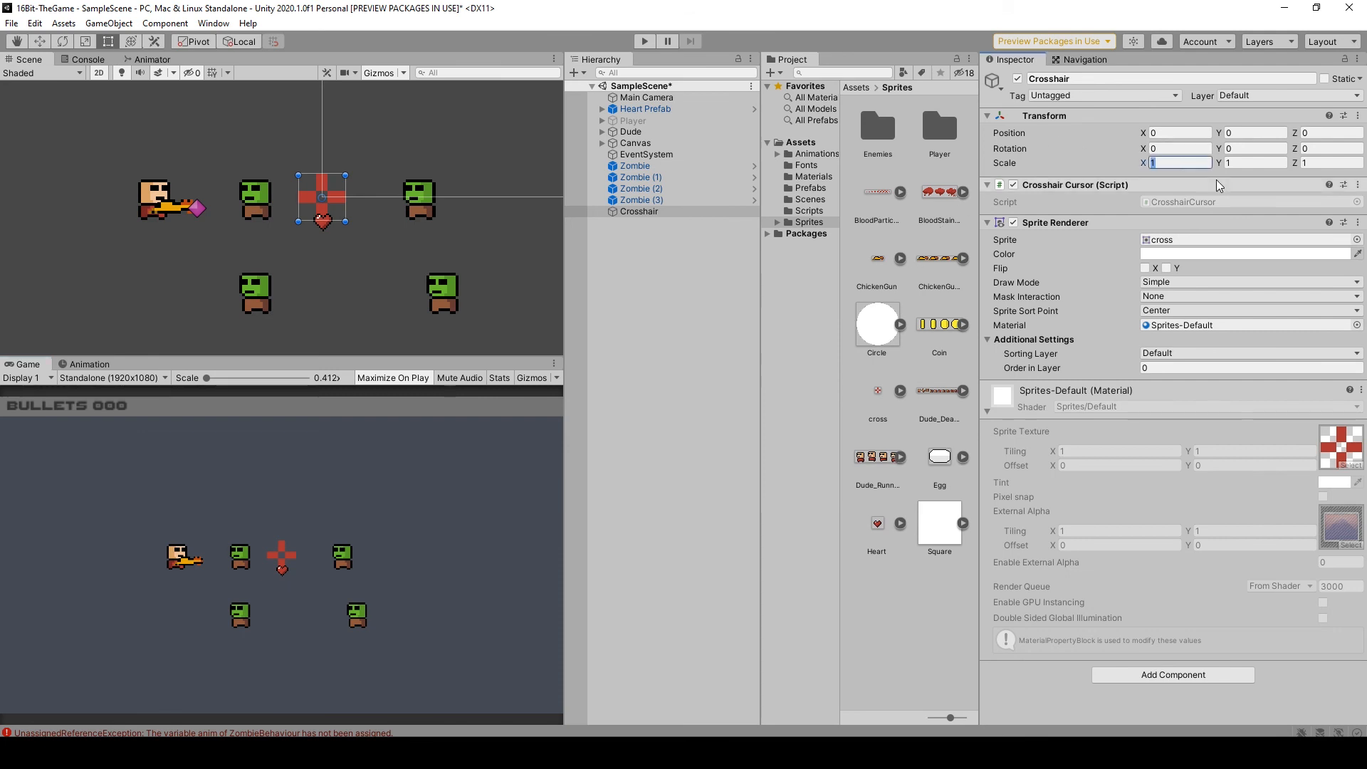